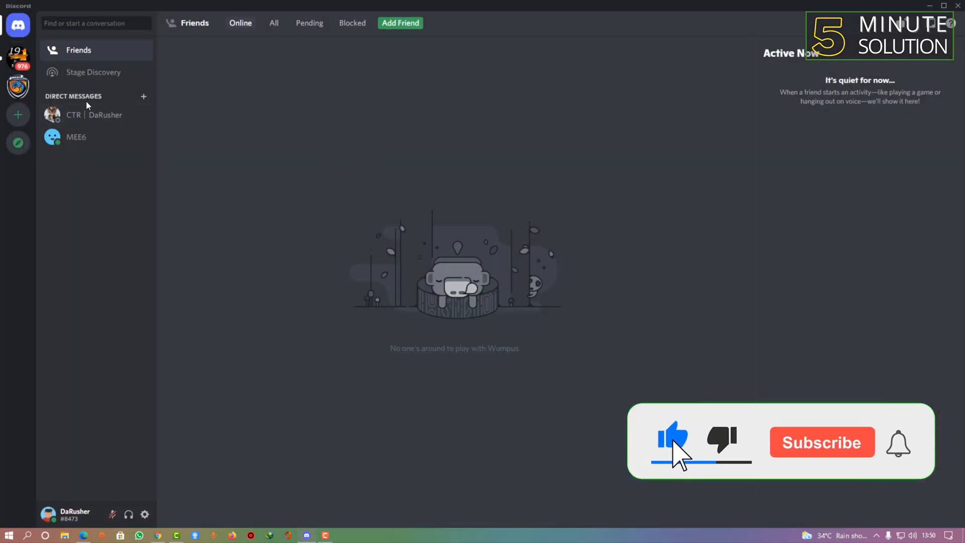
left_click(822, 442)
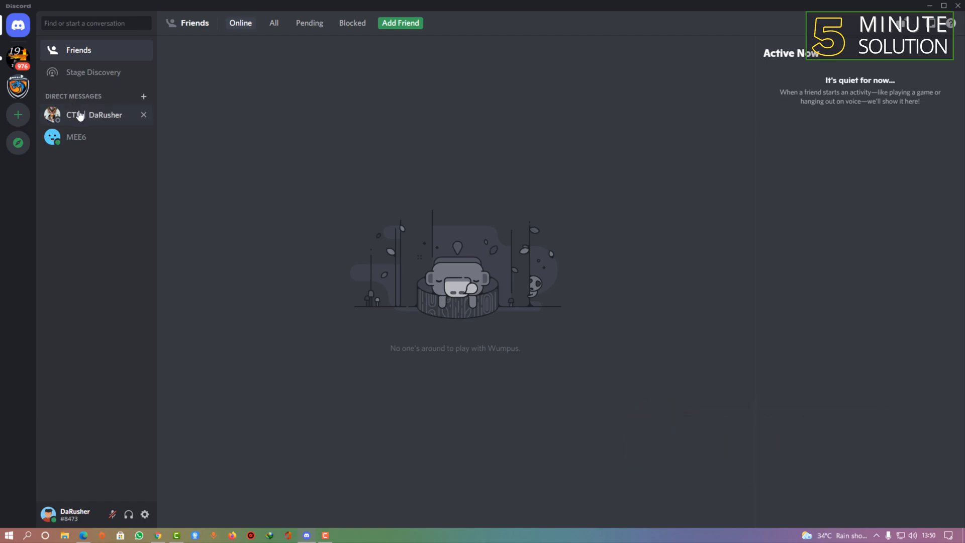
left_click(90, 115)
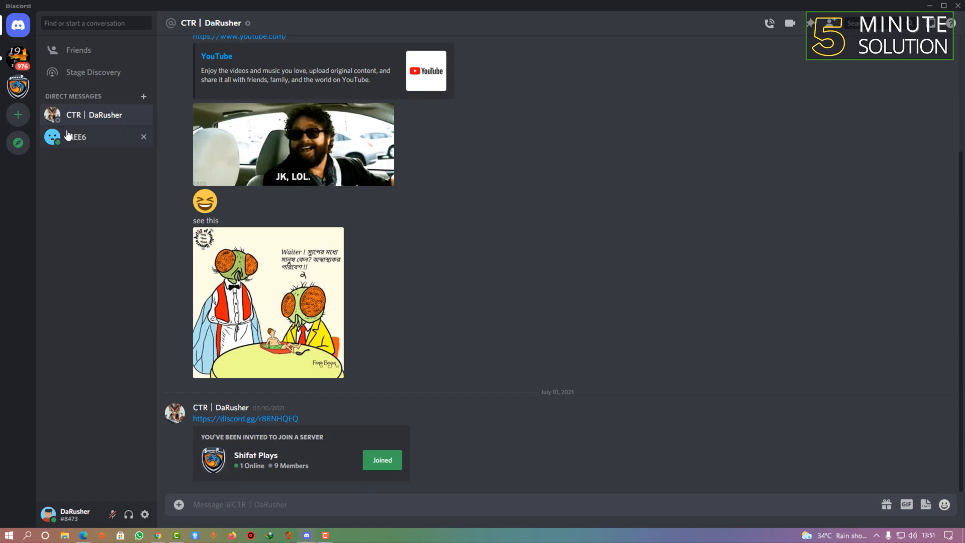
mouse_move(79, 117)
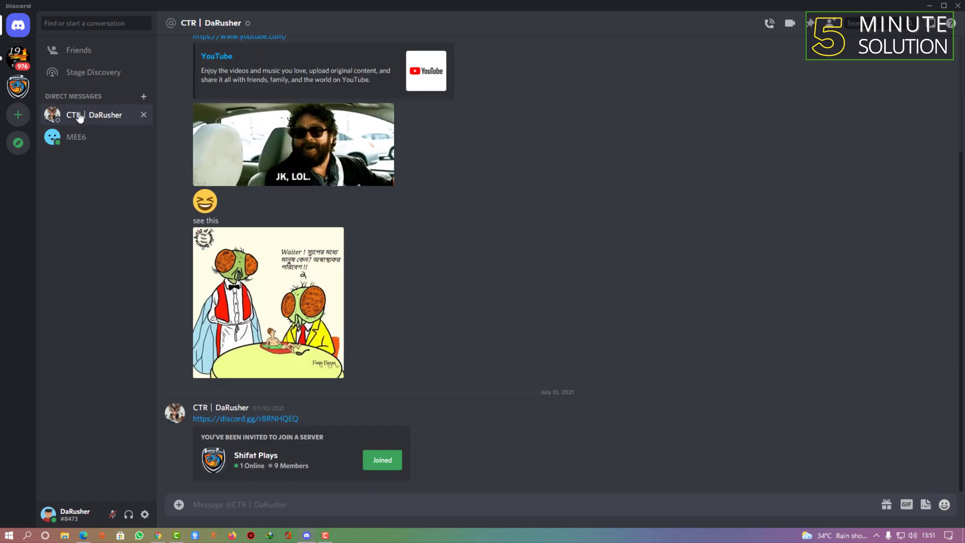
mouse_move(287, 9)
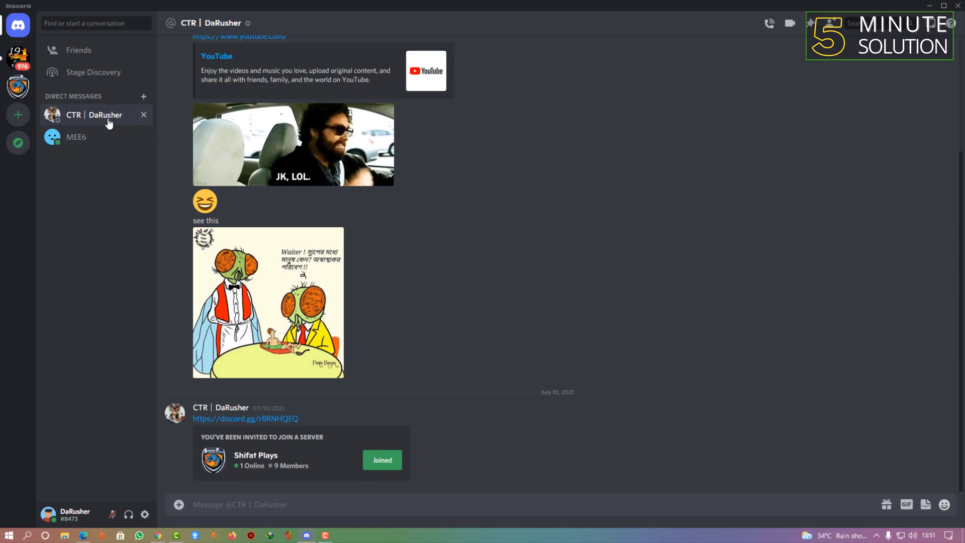
Choose Upload a File from the message box's plus menu.
right_click(104, 119)
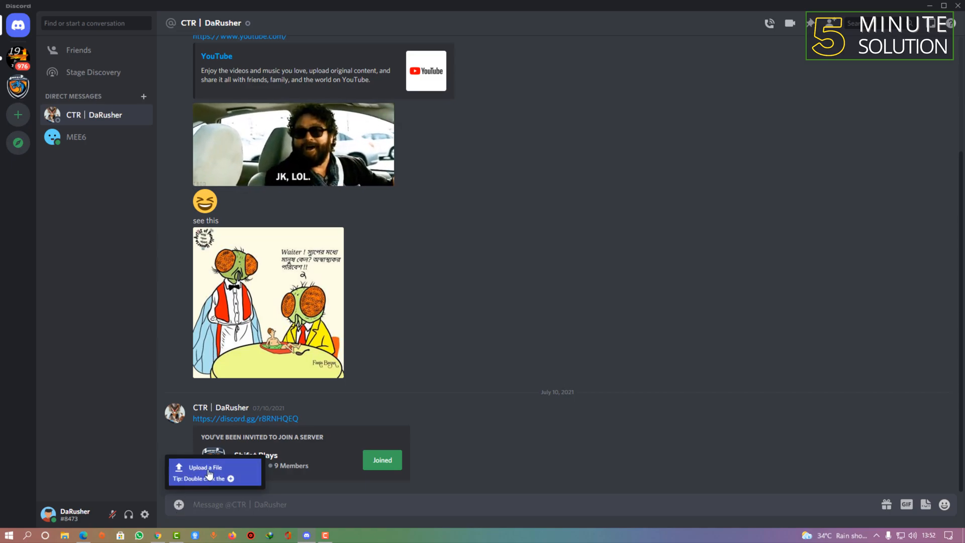
mouse_move(202, 474)
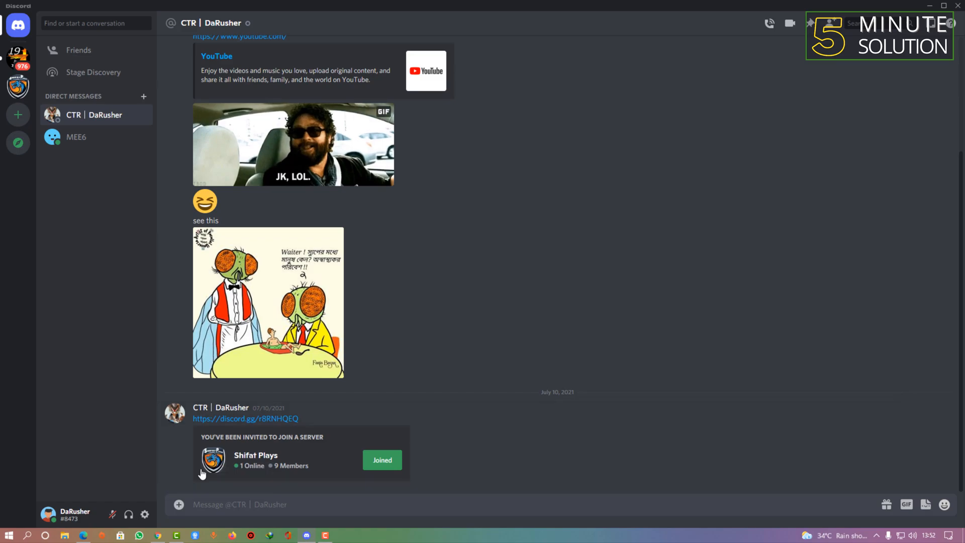
left_click(179, 505)
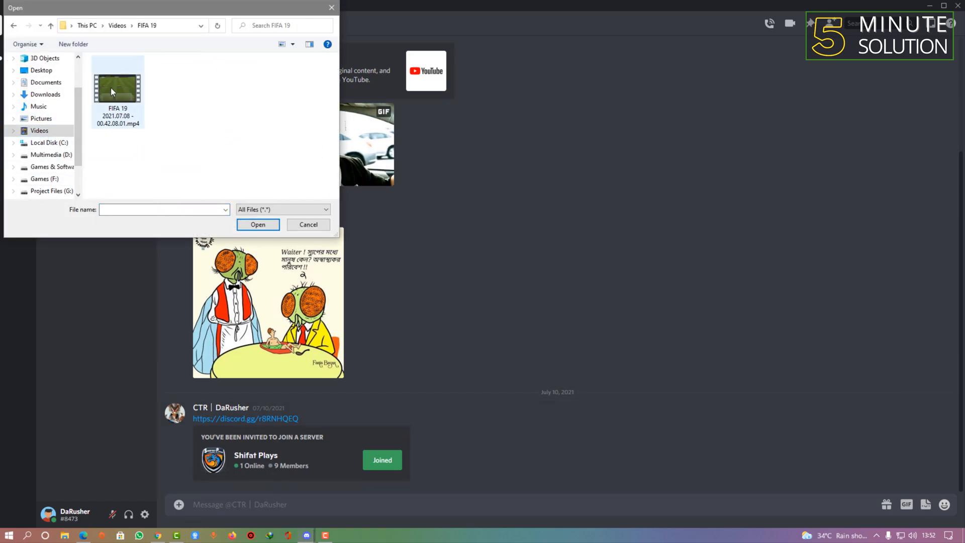
Browse the Videos folders and pick the green-screen lower third video to upload.
left_click(116, 25)
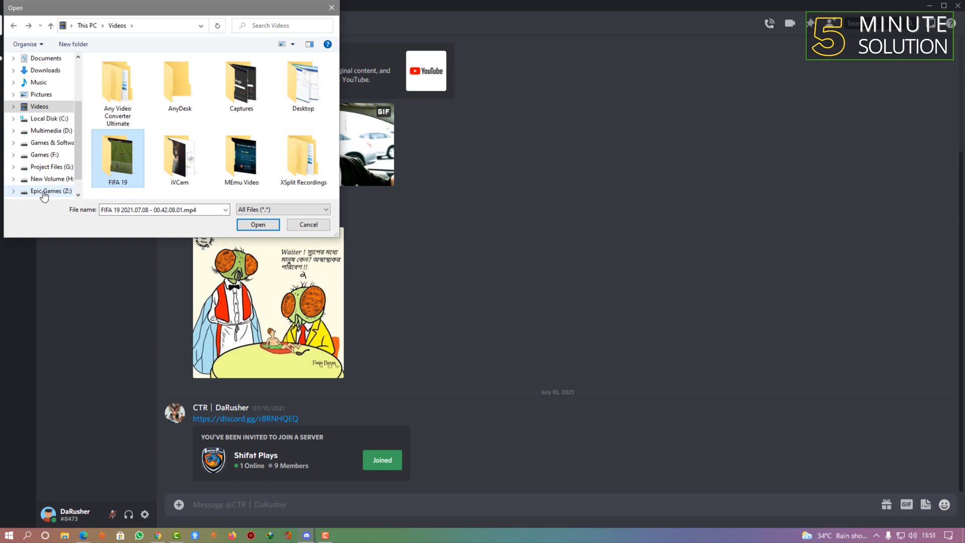
left_click(45, 191)
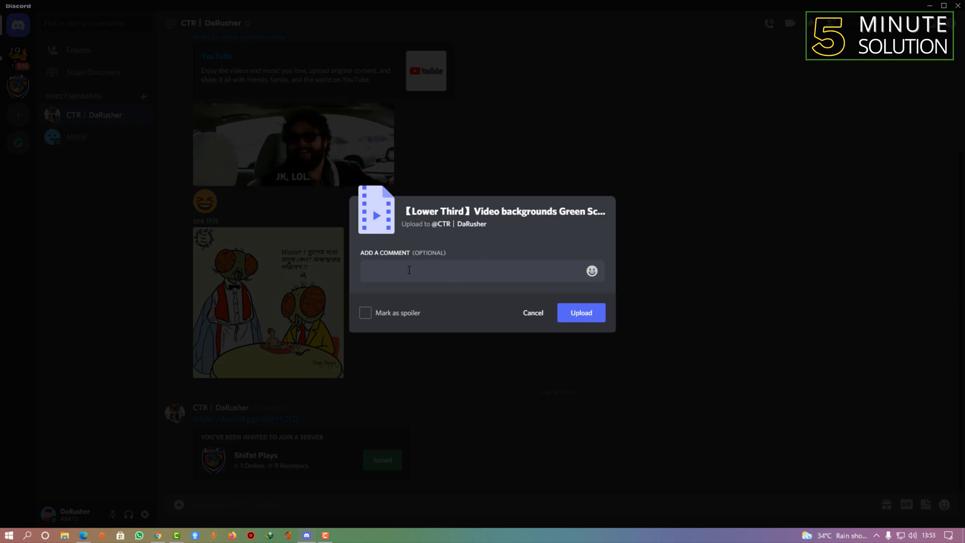
Upload the video with the comment 'Here is the'.
type("Here is the")
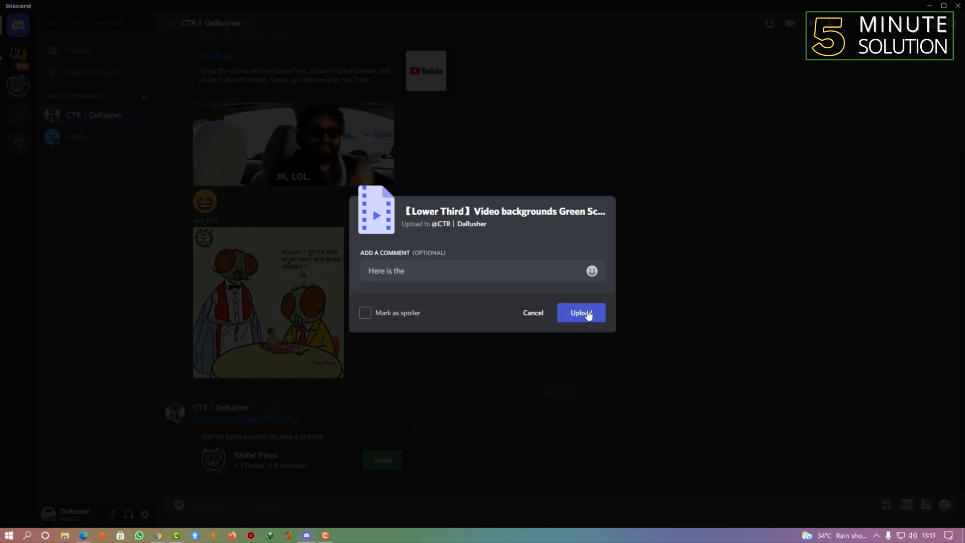
left_click(581, 313)
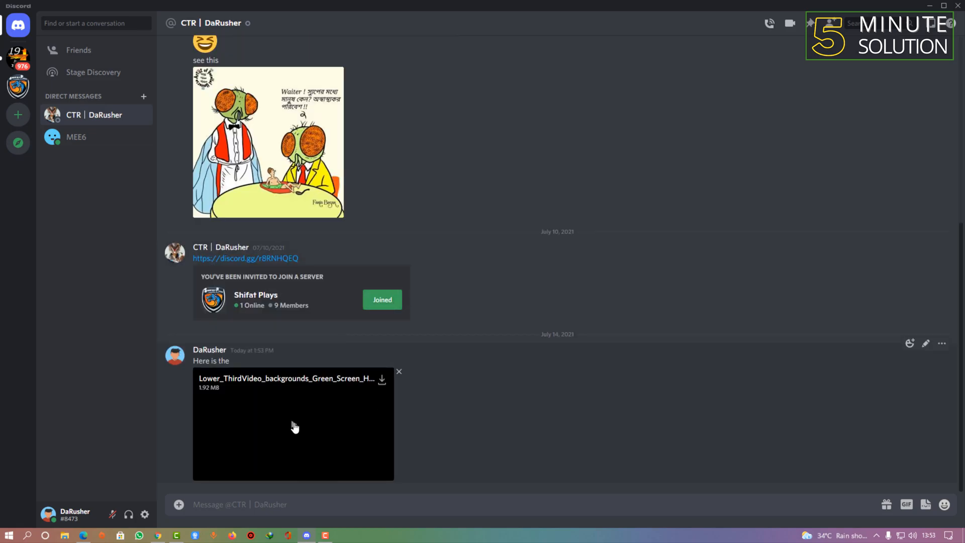
Play the sent green-screen clip inline in the chat, then close the Discord window.
left_click(294, 427)
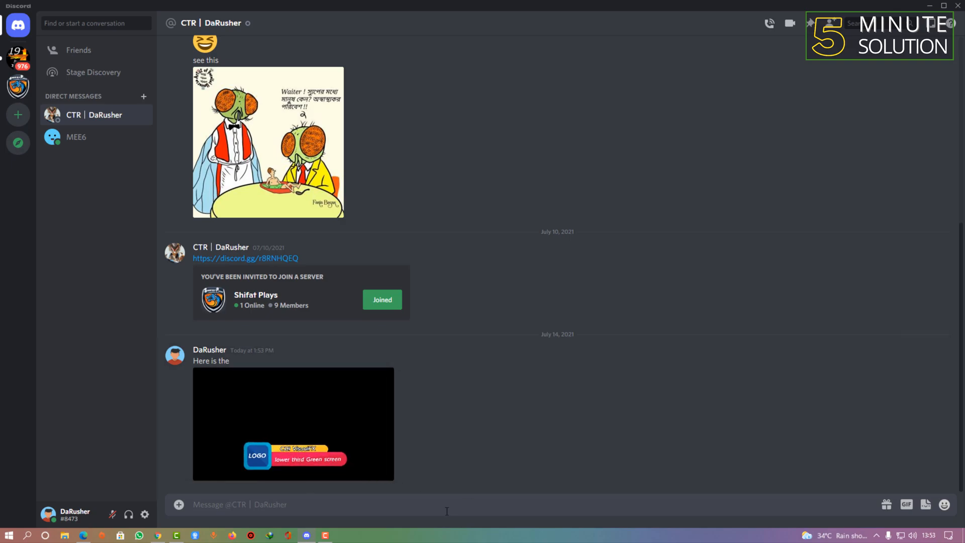
left_click(288, 433)
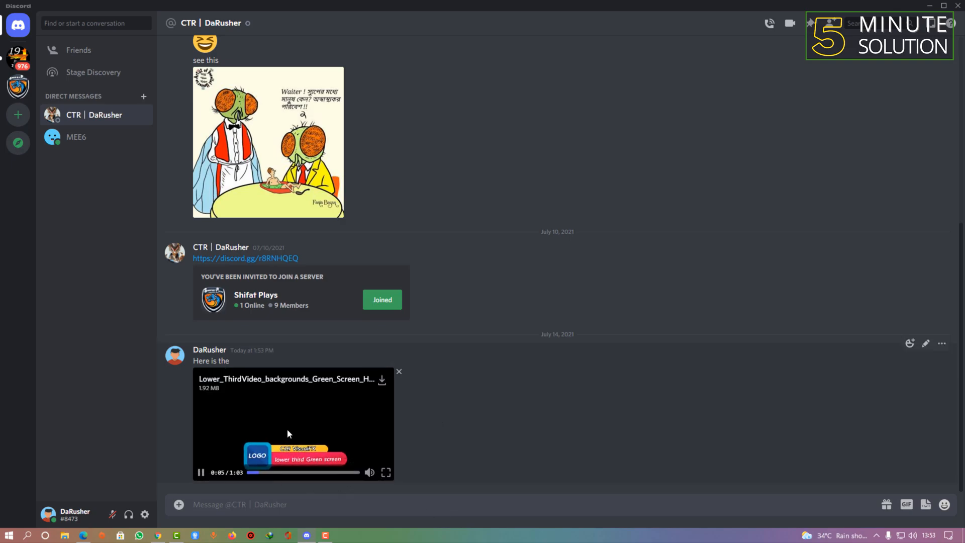
left_click(234, 472)
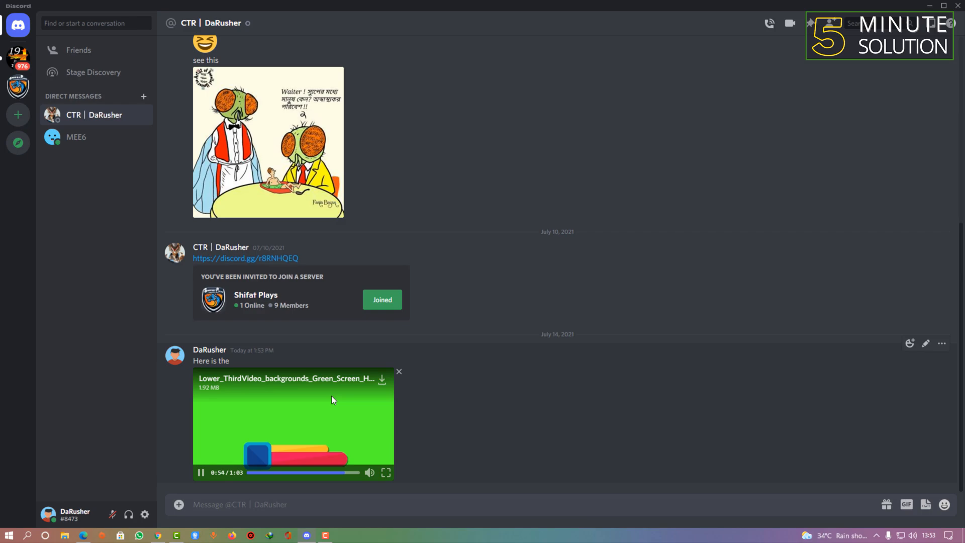
mouse_move(519, 343)
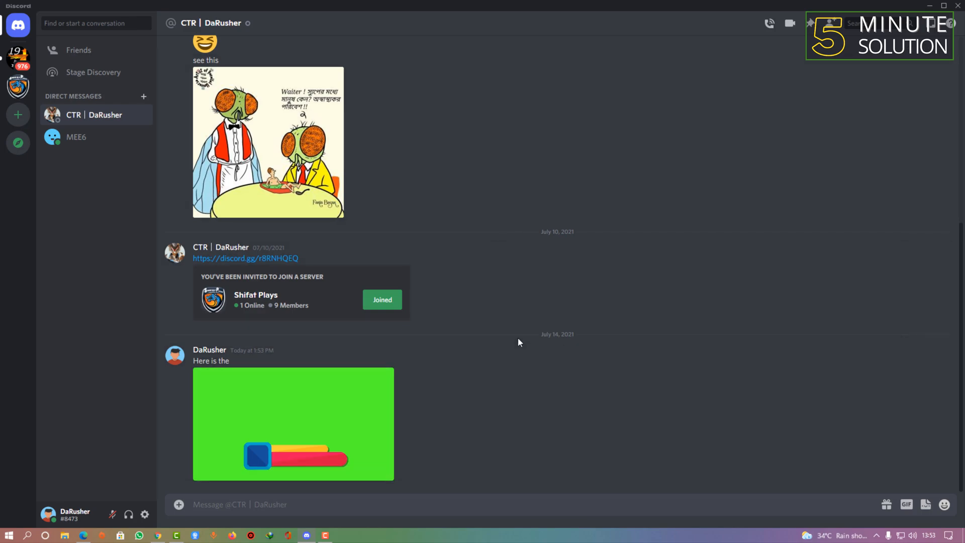
mouse_move(929, 5)
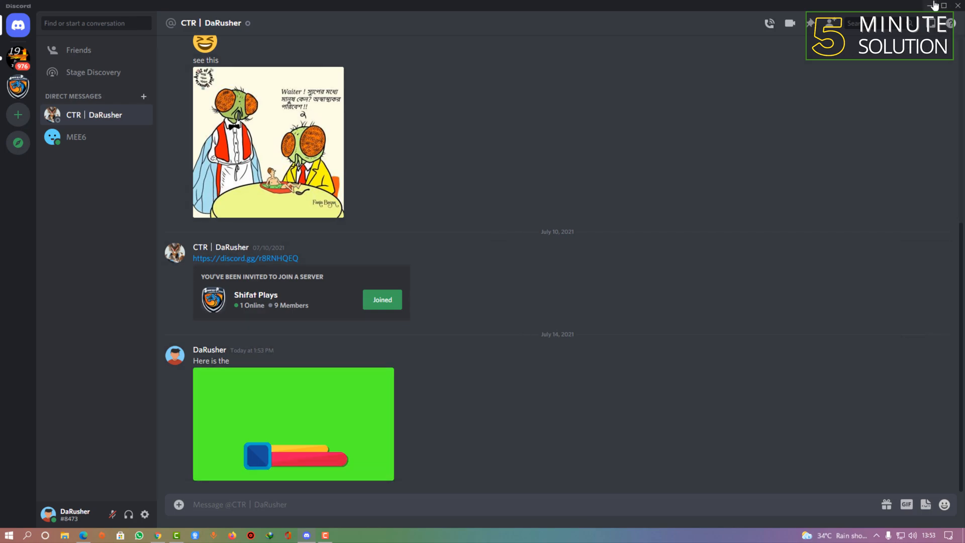
left_click(934, 5)
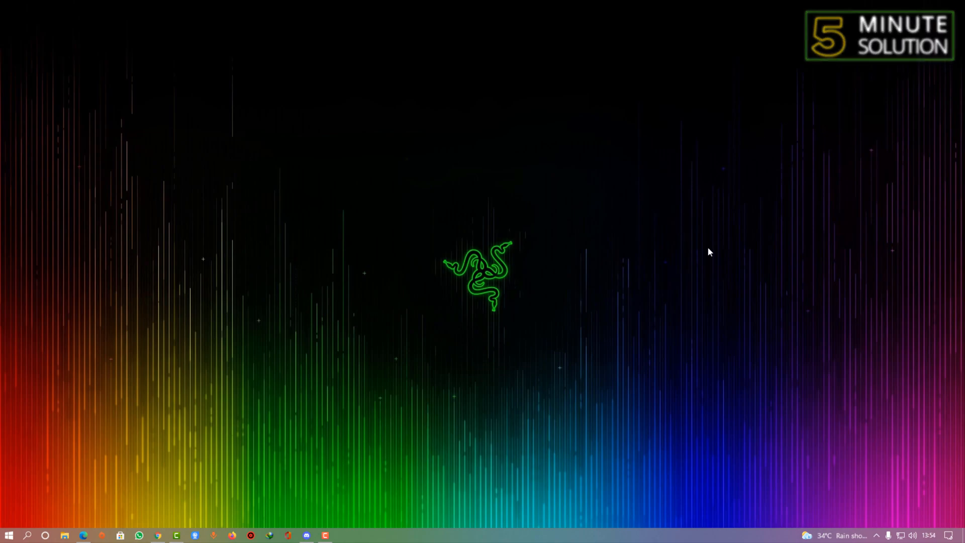